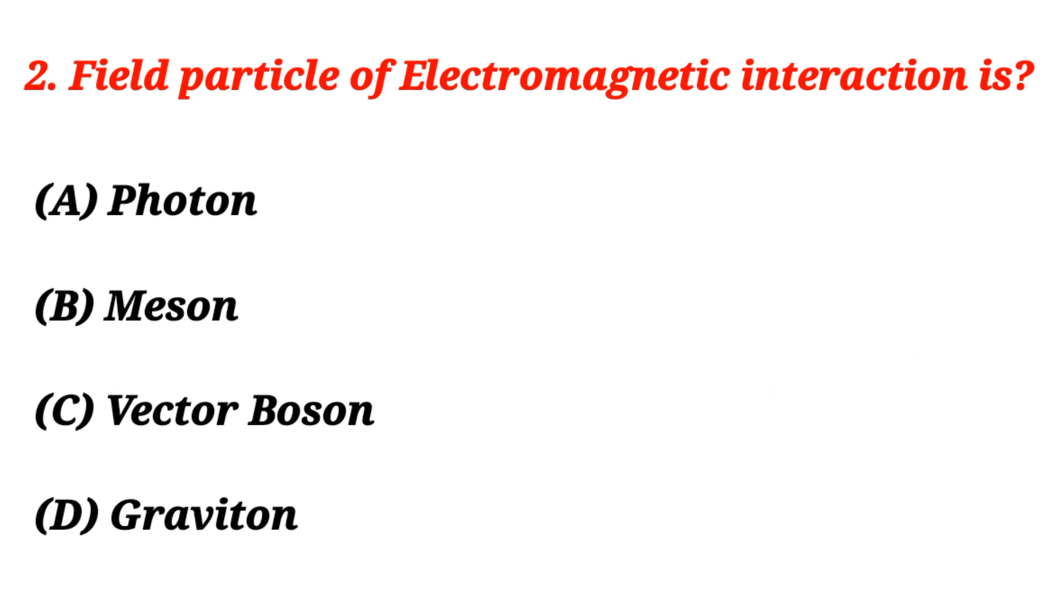
pyautogui.click(146, 200)
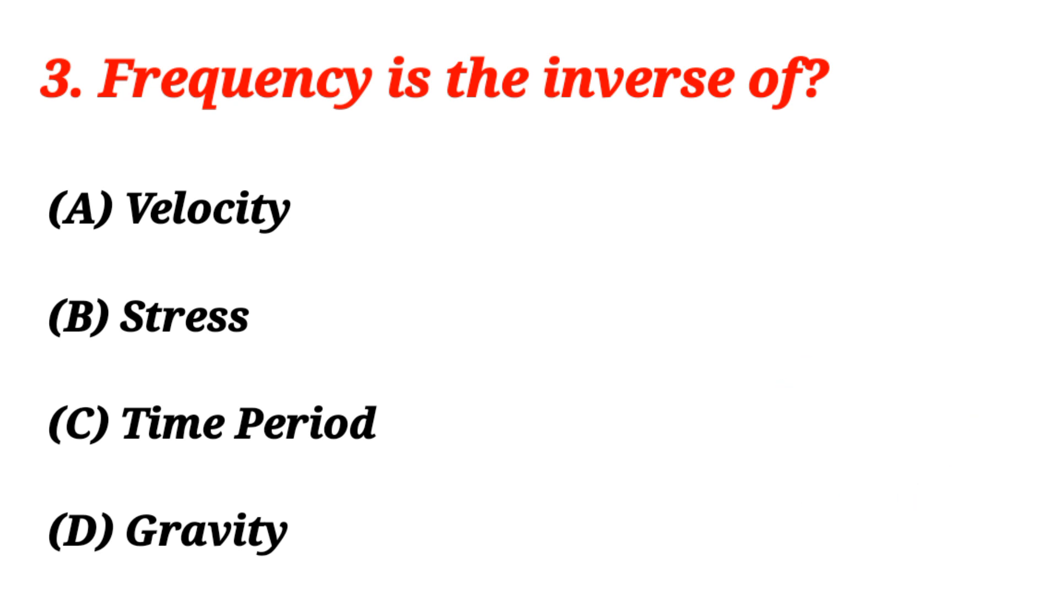
pyautogui.click(209, 424)
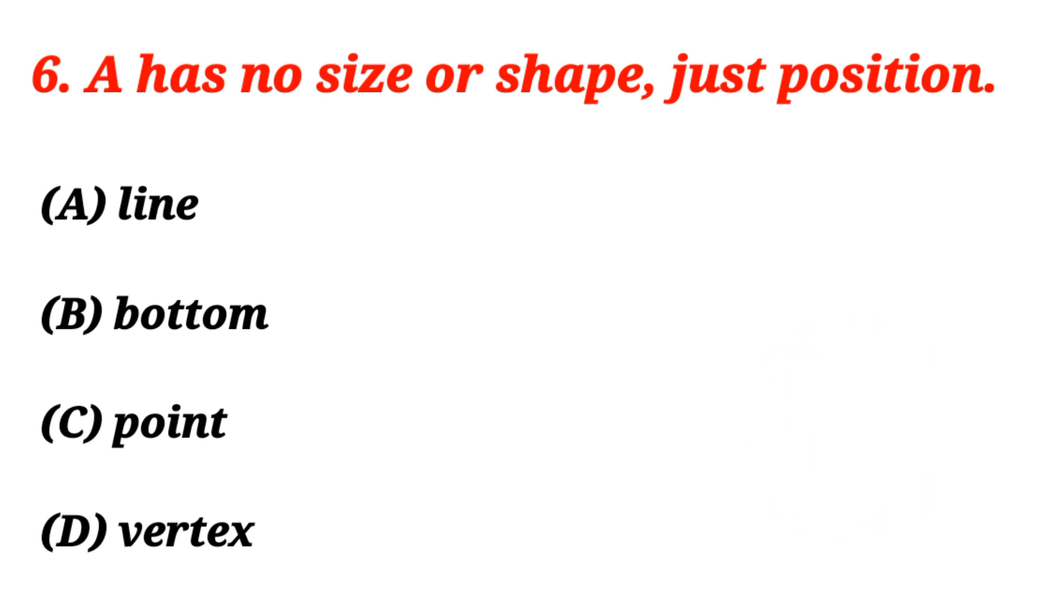
pyautogui.click(128, 426)
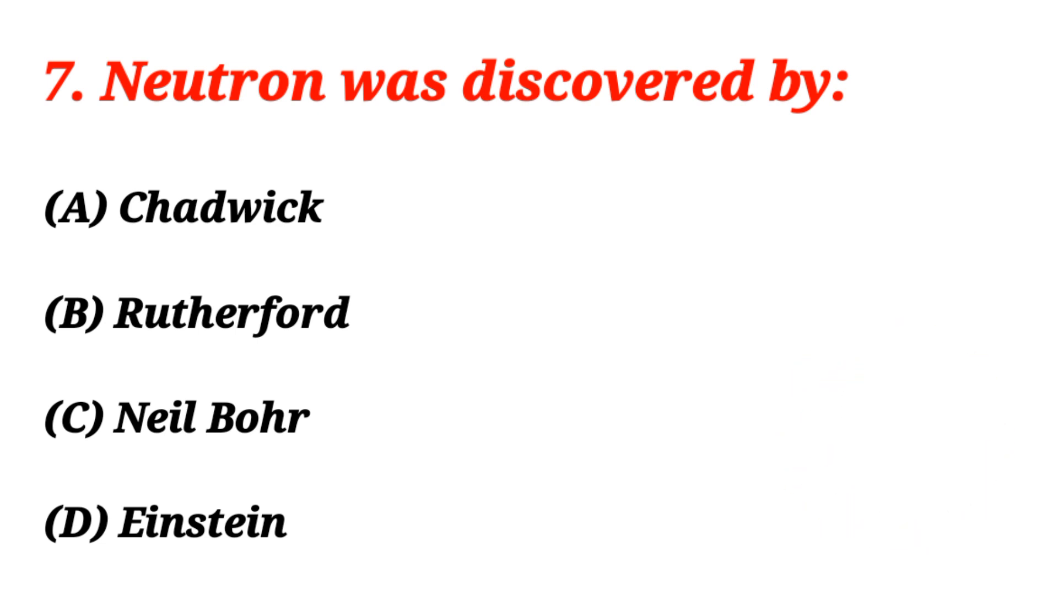
pyautogui.click(182, 208)
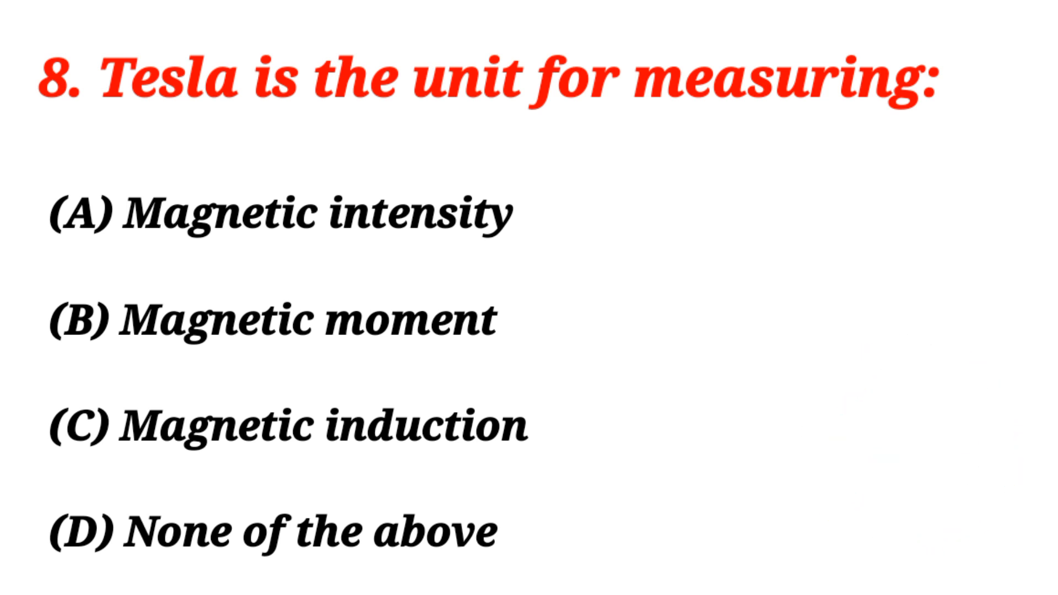
pyautogui.click(286, 425)
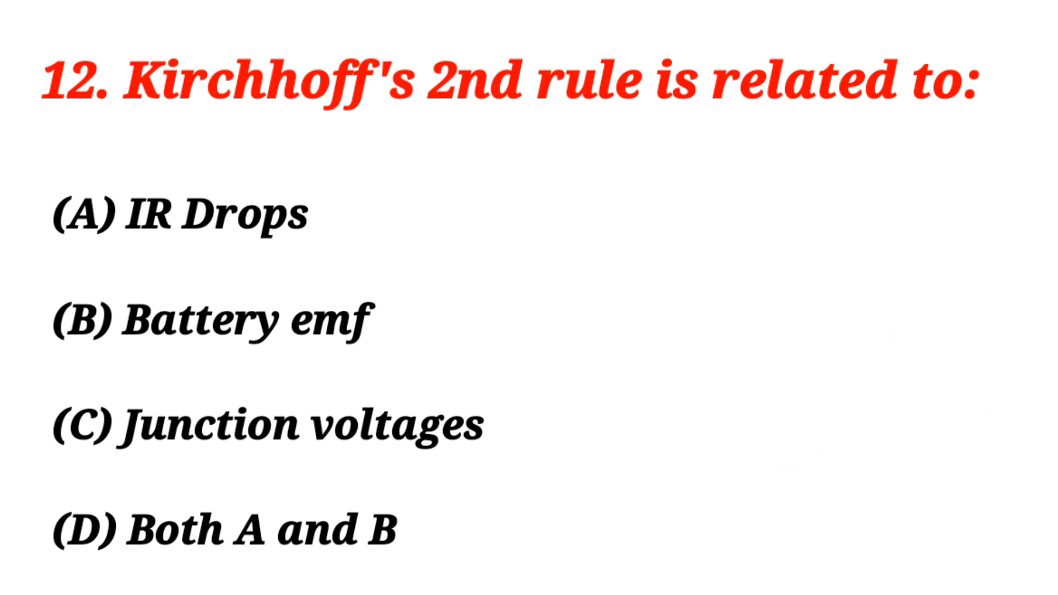
pyautogui.click(222, 530)
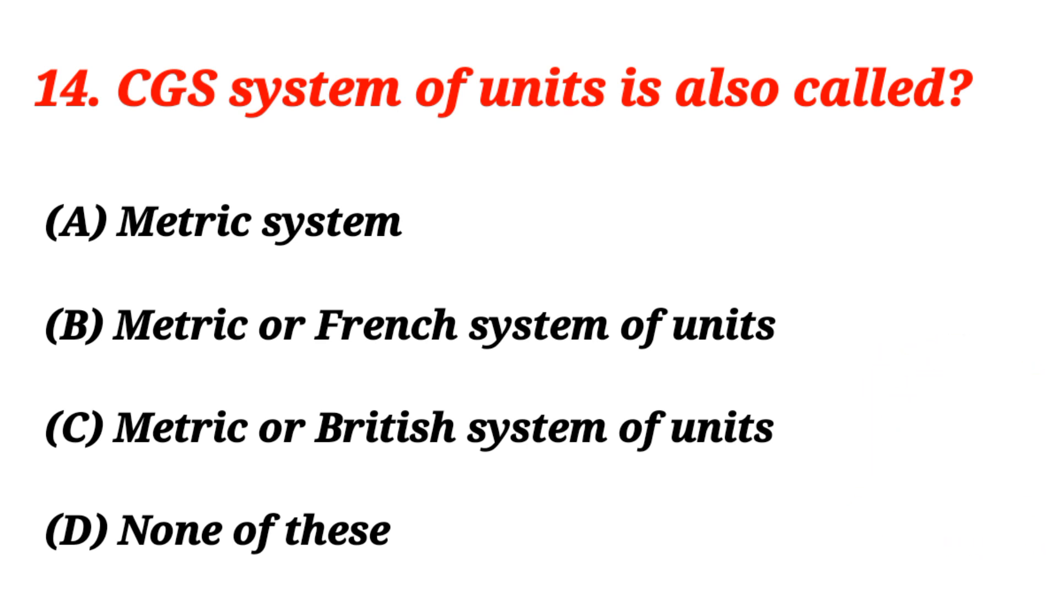
pyautogui.click(404, 328)
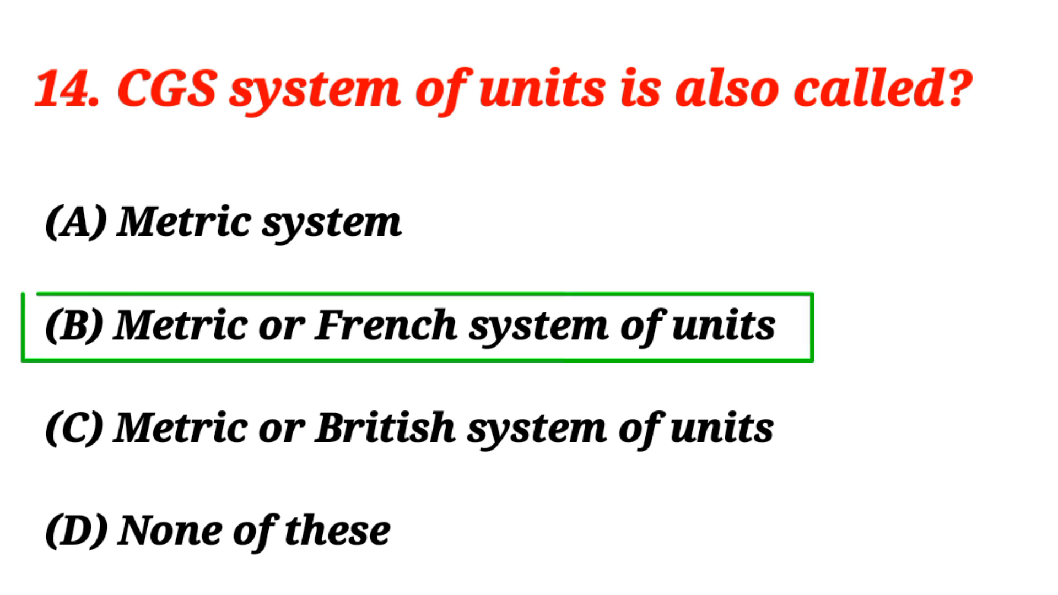